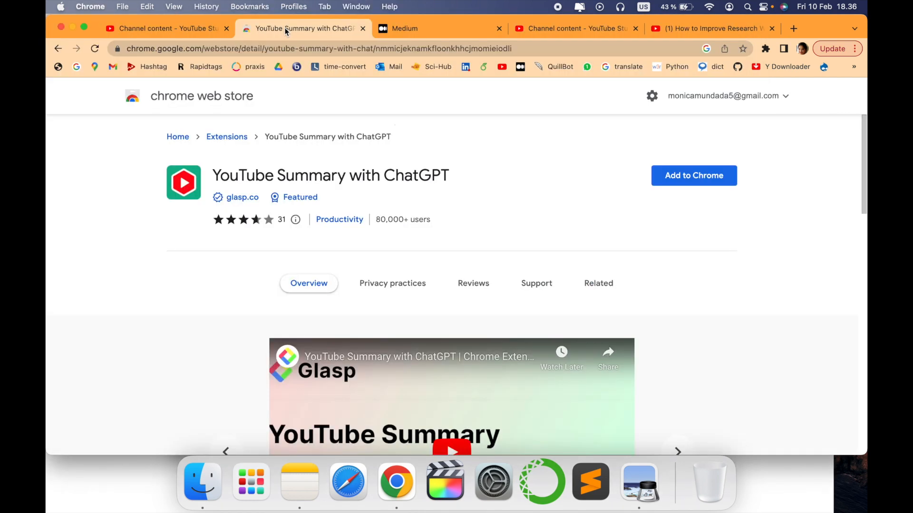
mouse_move(539, 52)
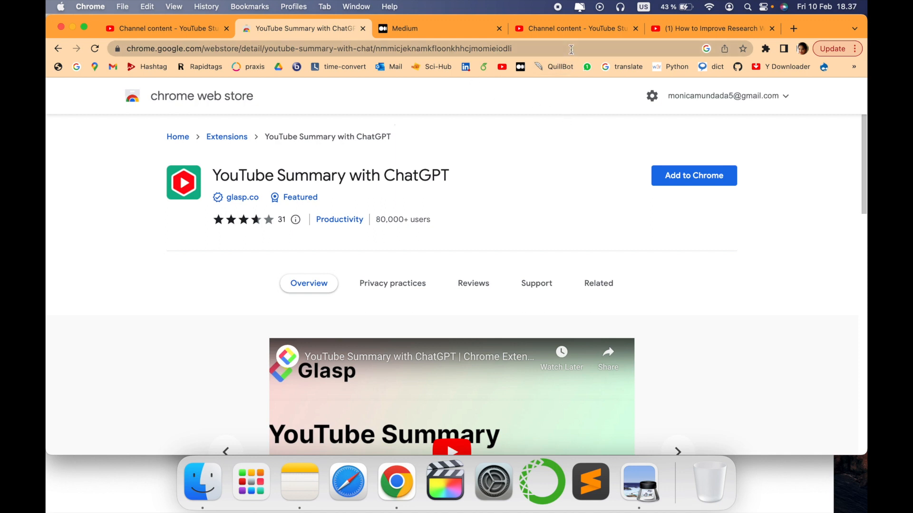
- From the Glasp page, reopen the YouTube Summary with ChatGPT Web Store listing, now showing it installed
left_click(736, 28)
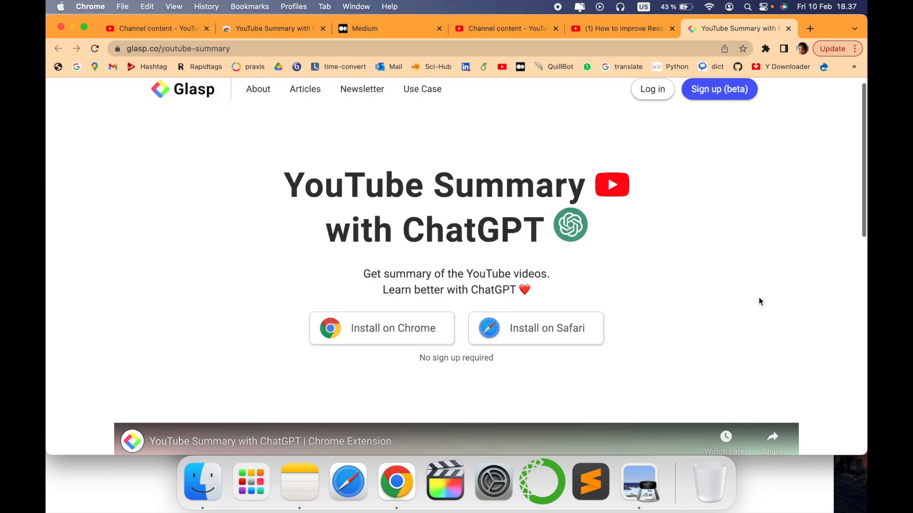
mouse_move(377, 343)
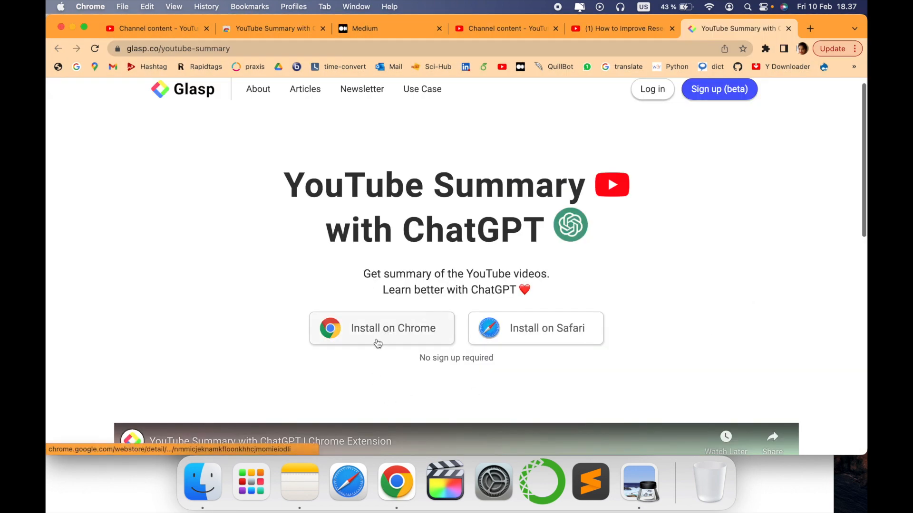
mouse_move(663, 298)
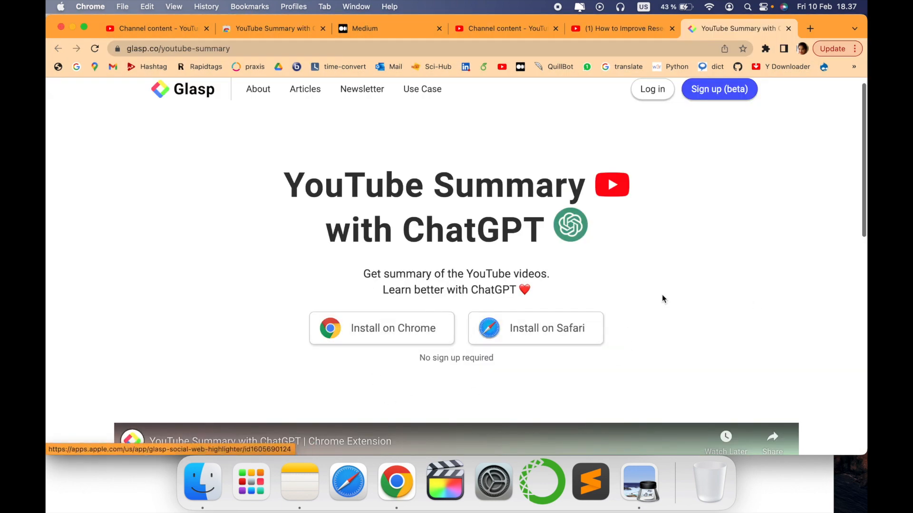
mouse_move(773, 275)
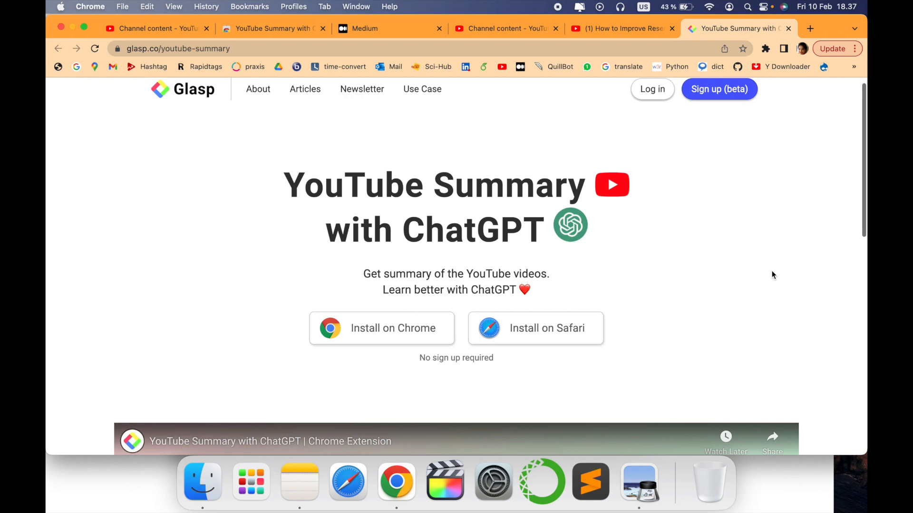
scroll("down", 3)
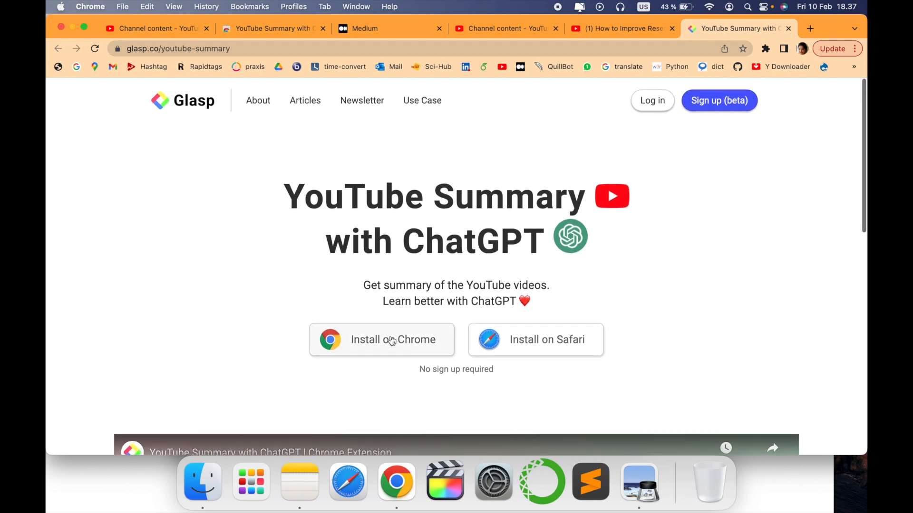
left_click(381, 340)
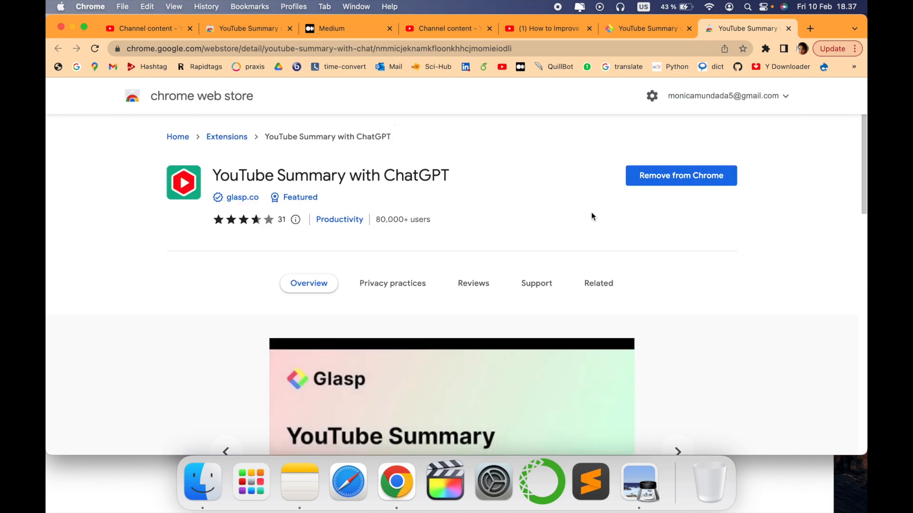
- Open the YouTube video tab, showing the extension's Transcript & Summary panel
left_click(95, 48)
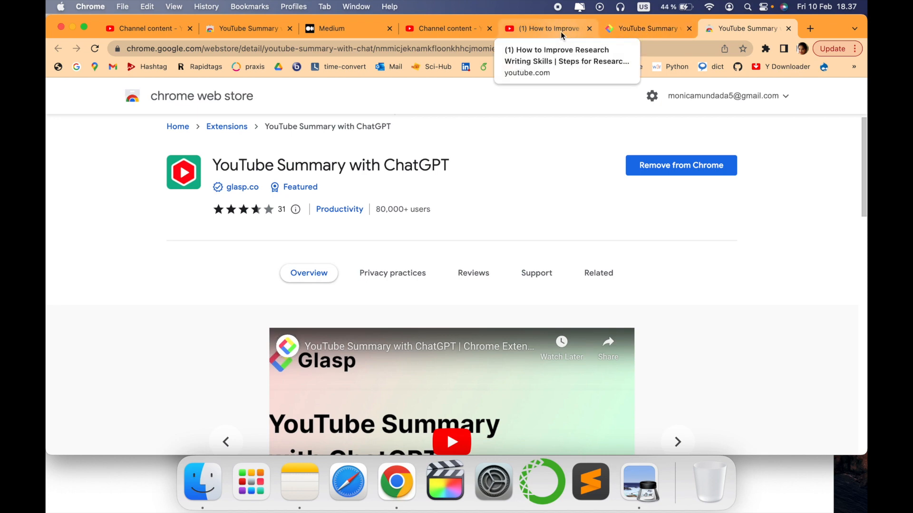
left_click(547, 28)
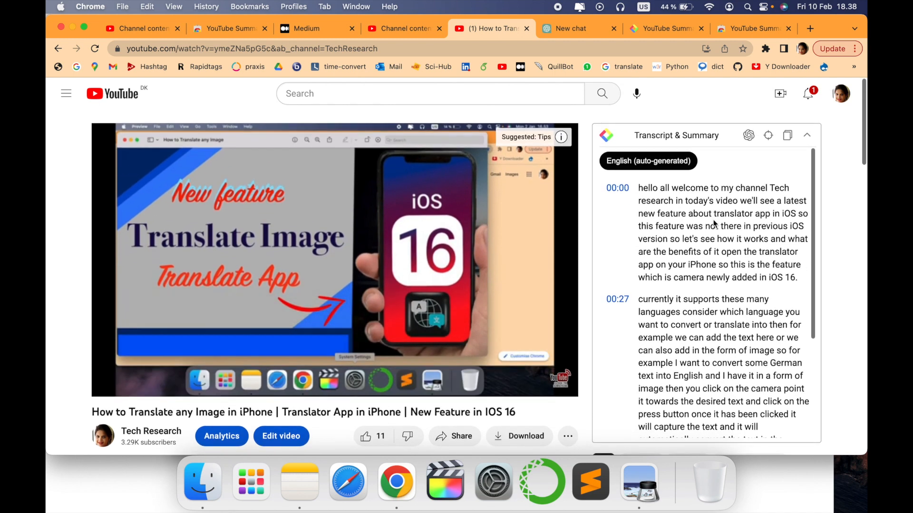
- Scroll the transcript, then highlight from 'hello all welcome' to 'translate into then'
scroll("down", 3)
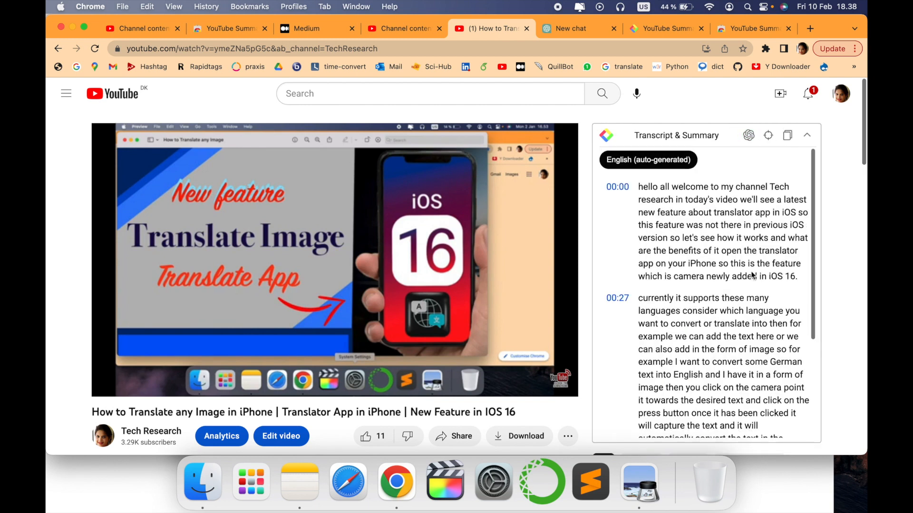
scroll("down", 3)
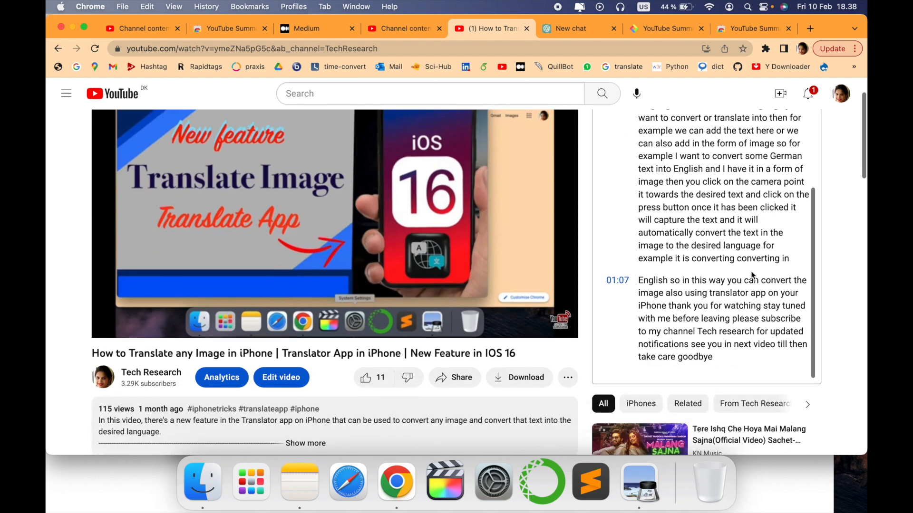
scroll("down", 3)
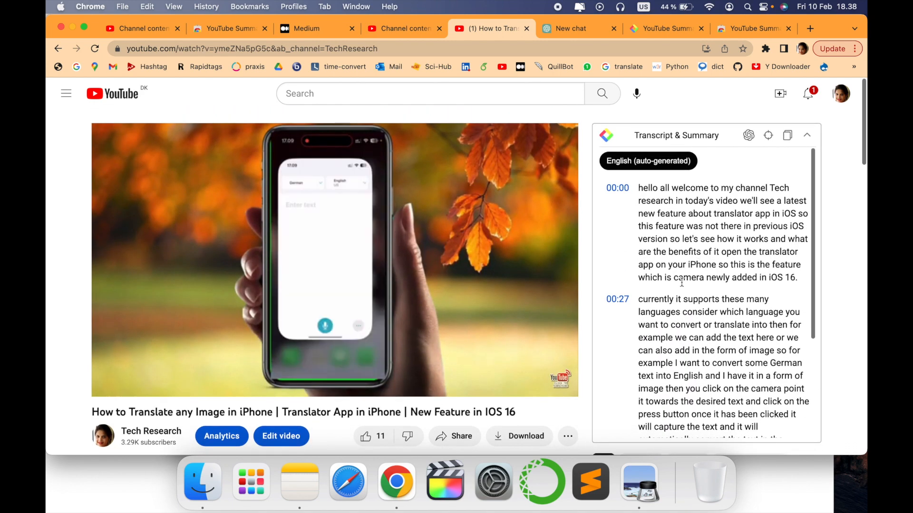
scroll("down", 3)
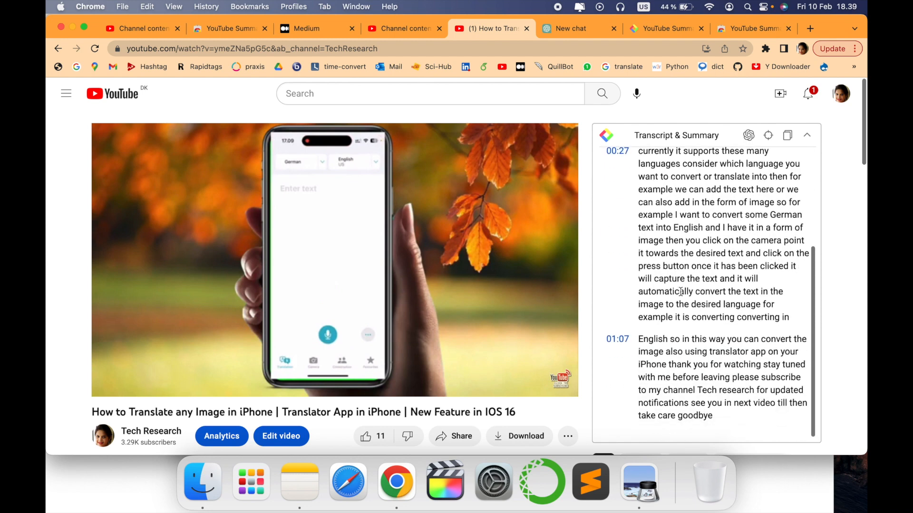
scroll("down", 3)
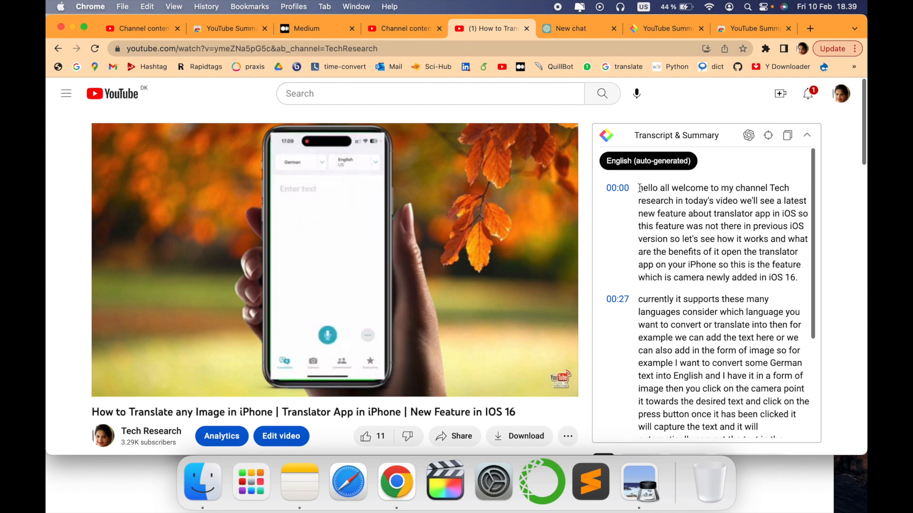
left_click_drag(638, 187, 787, 324)
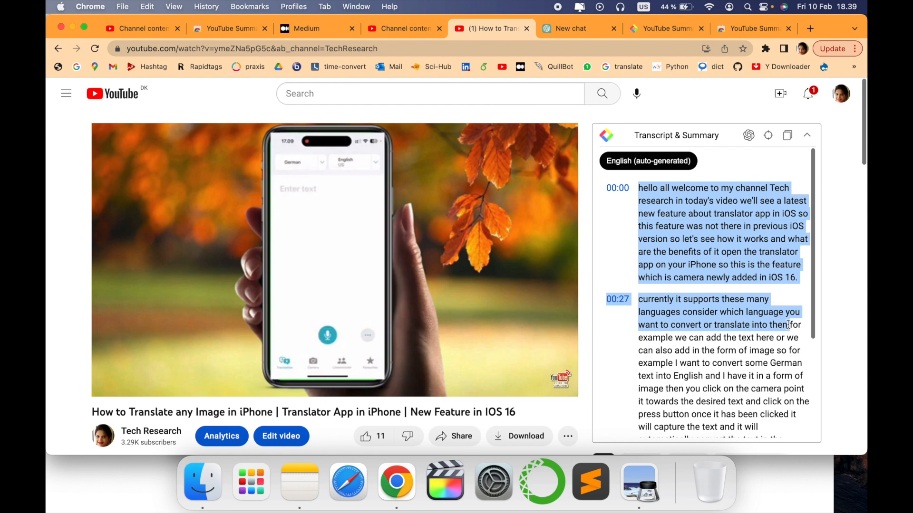